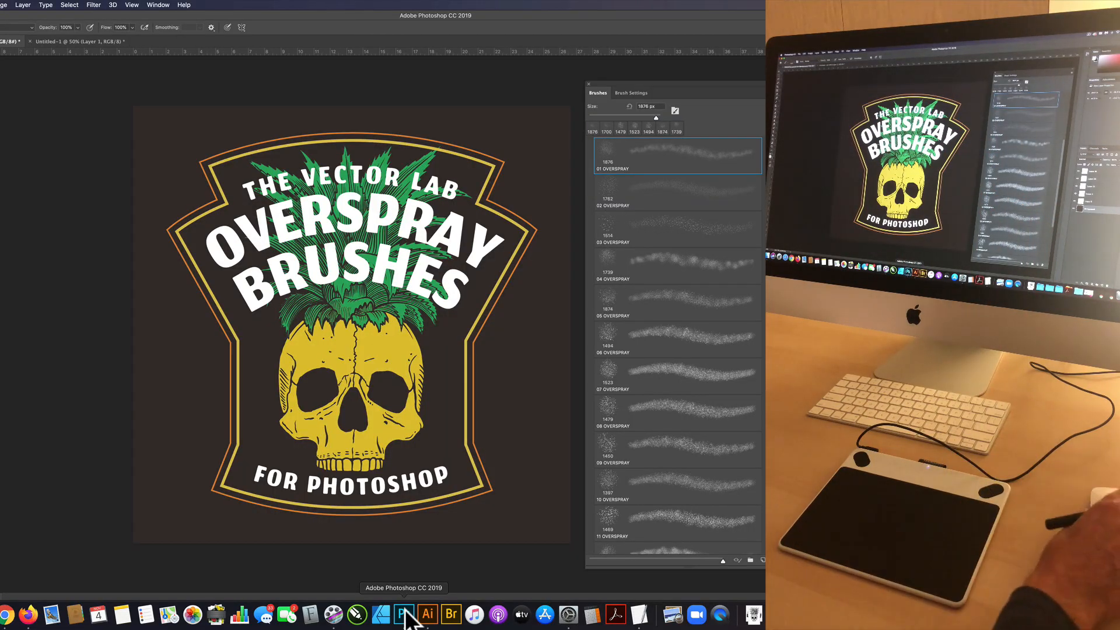
mouse_move(400, 604)
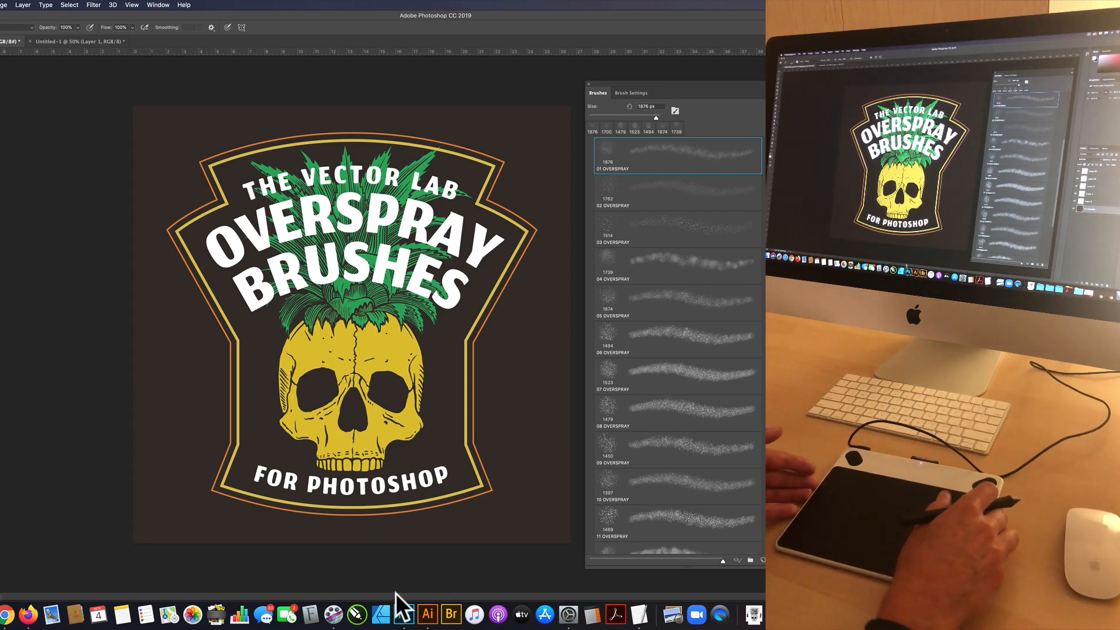
- Test-spray overspray brush strokes on the black Untitled-1 document
click(357, 564)
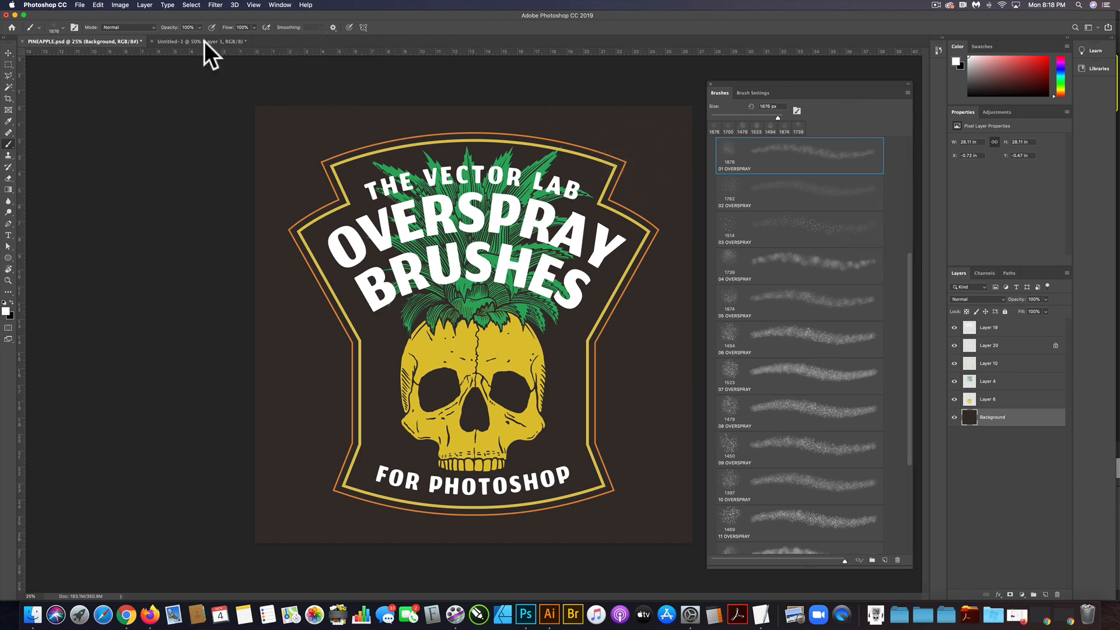
click(189, 41)
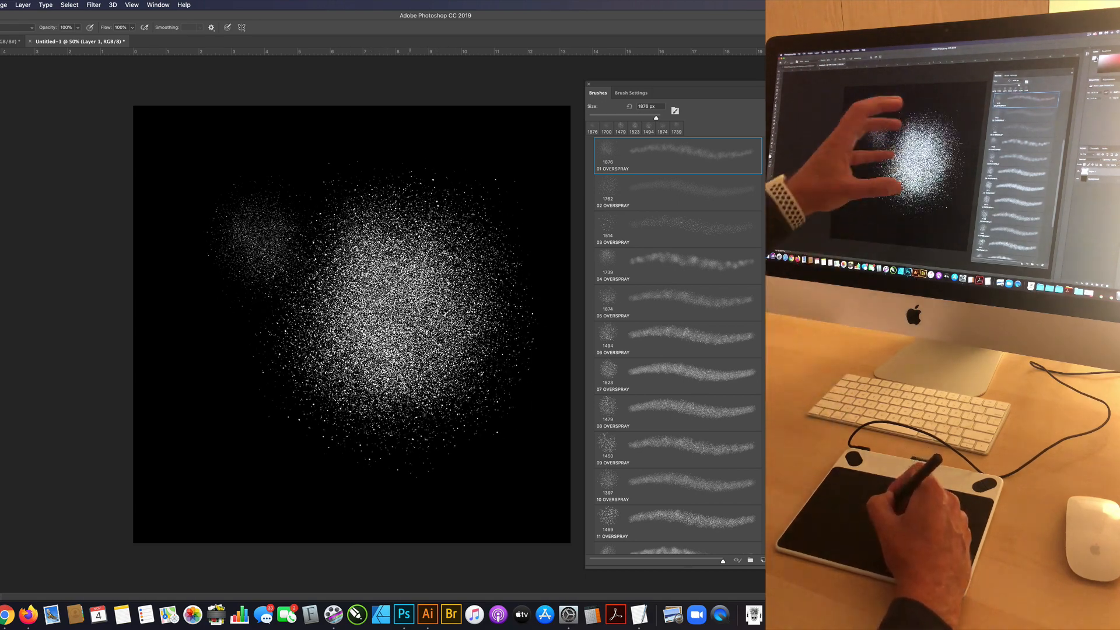
click(649, 339)
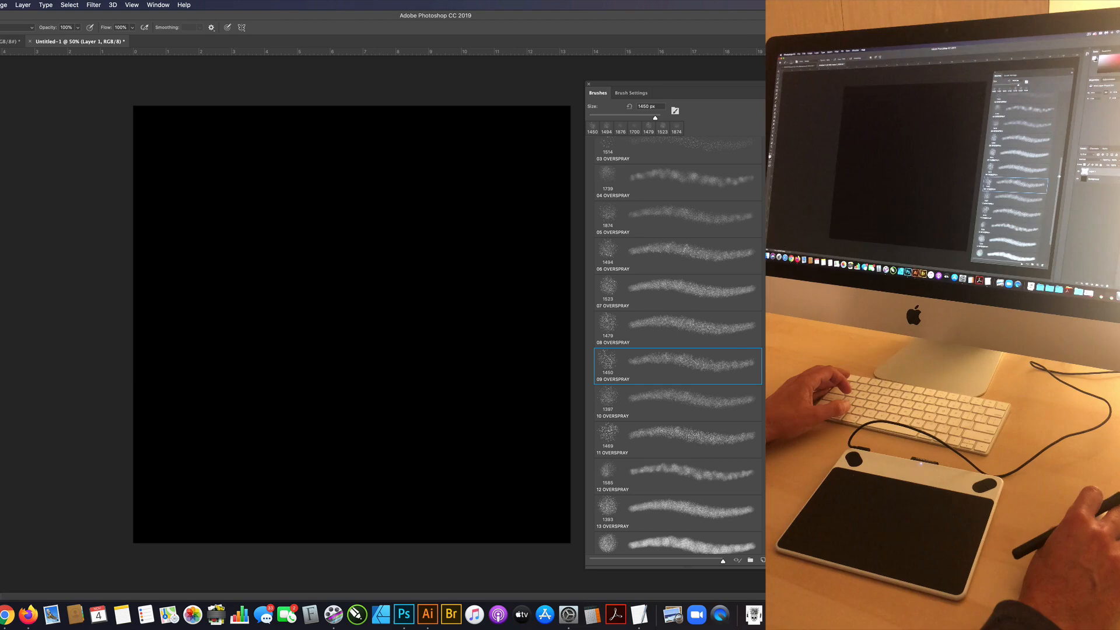
scroll(down, 3)
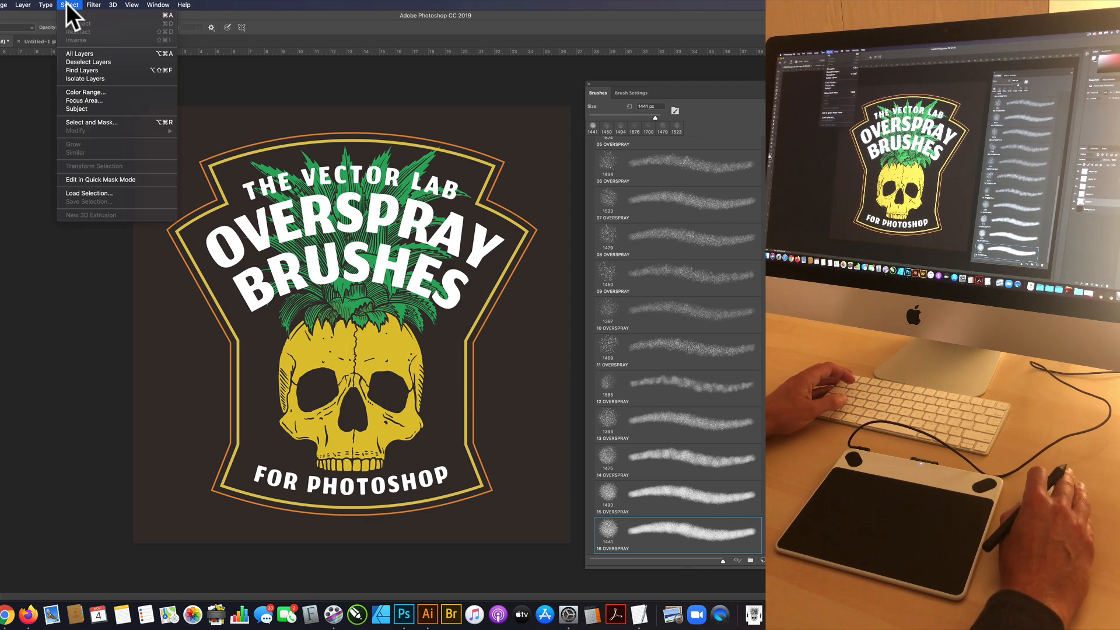
mouse_move(100, 179)
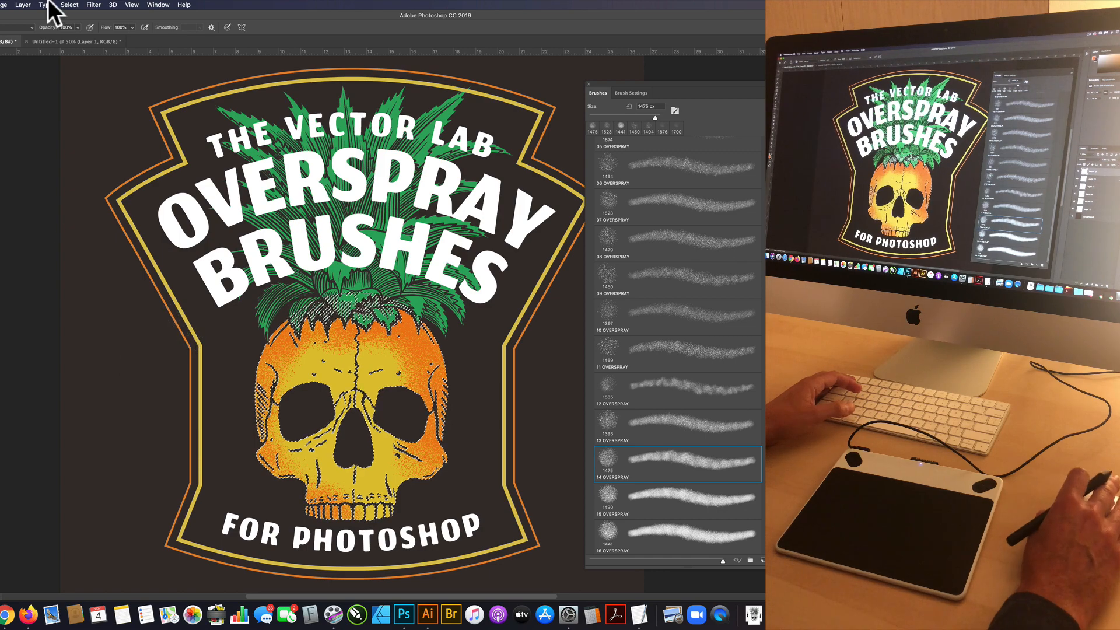
- Load the Layer 19 transparency as a selection with Select > Load Selection
click(191, 6)
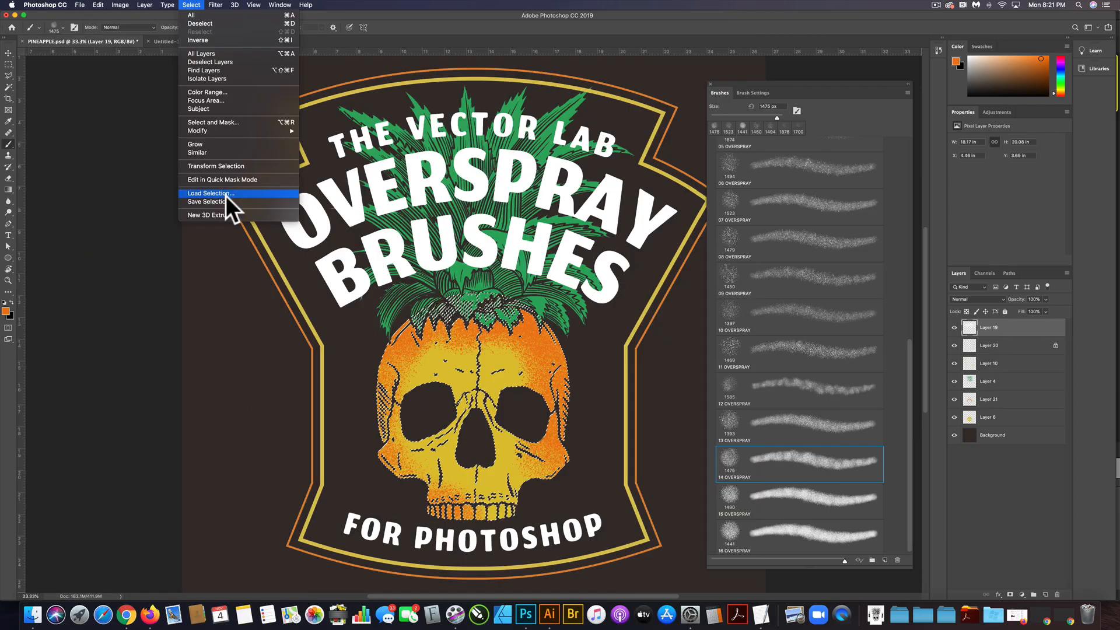
click(210, 193)
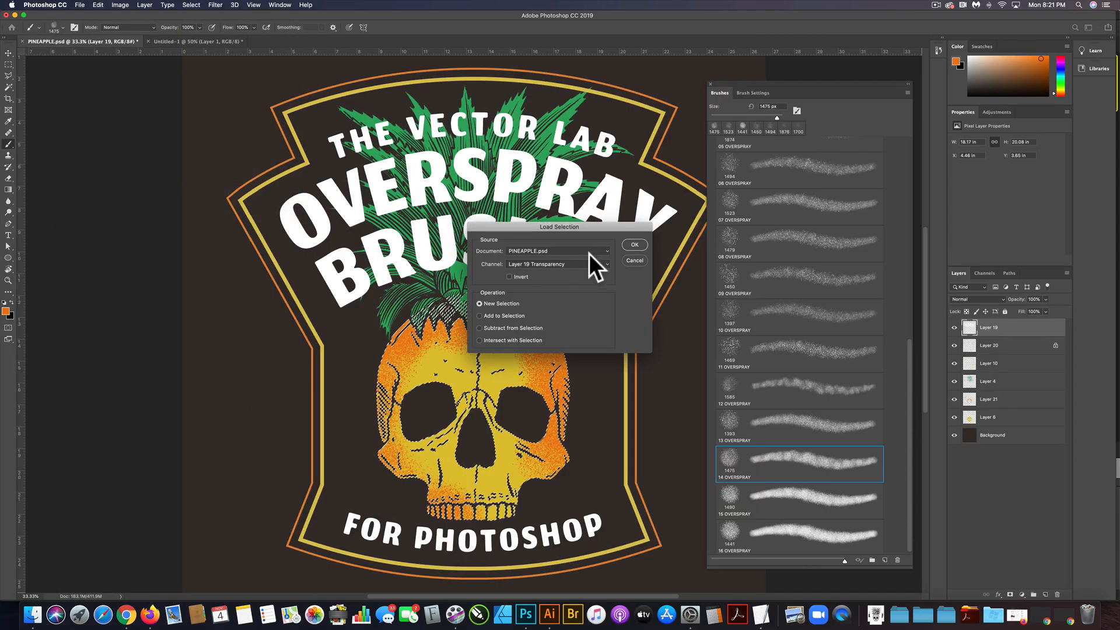
click(633, 245)
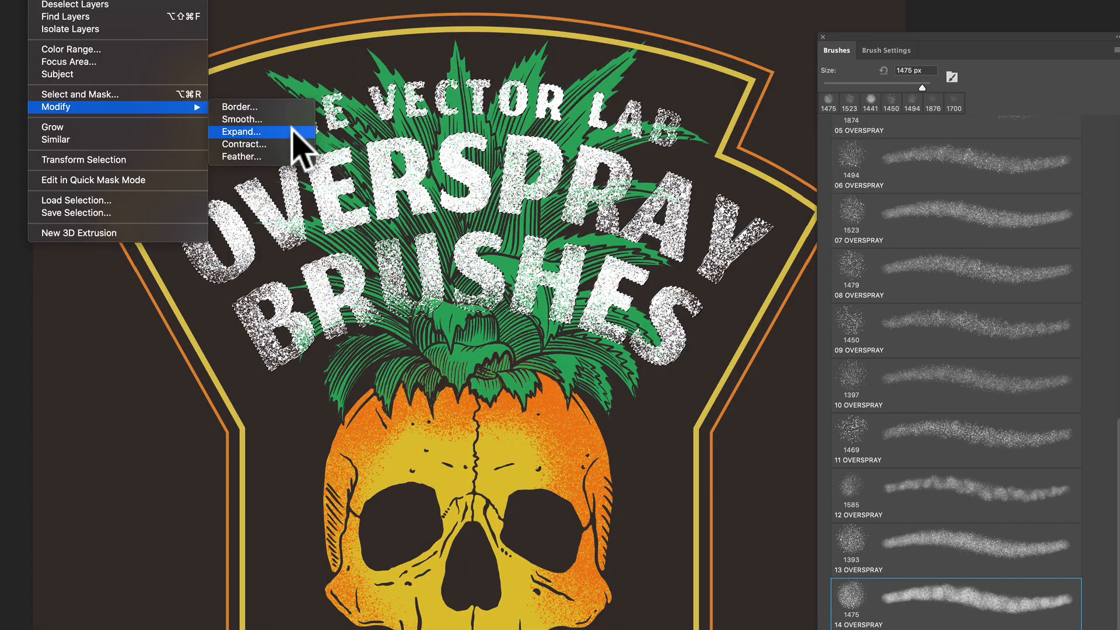
- Expand the lettering selection by 2 pixels with Select > Modify > Expand
click(242, 131)
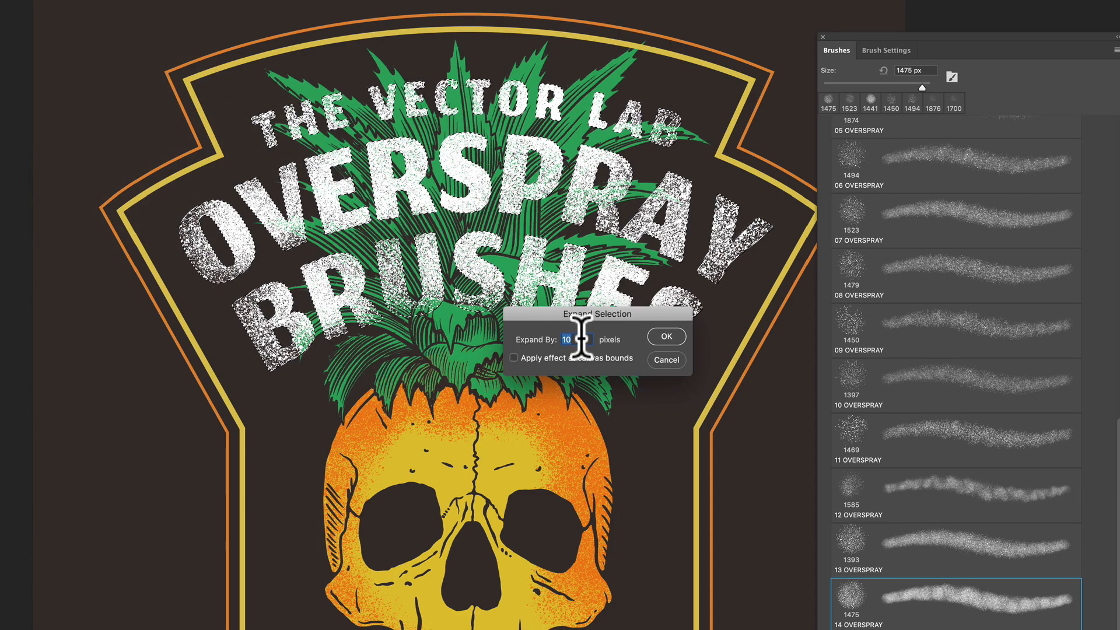
text(2)
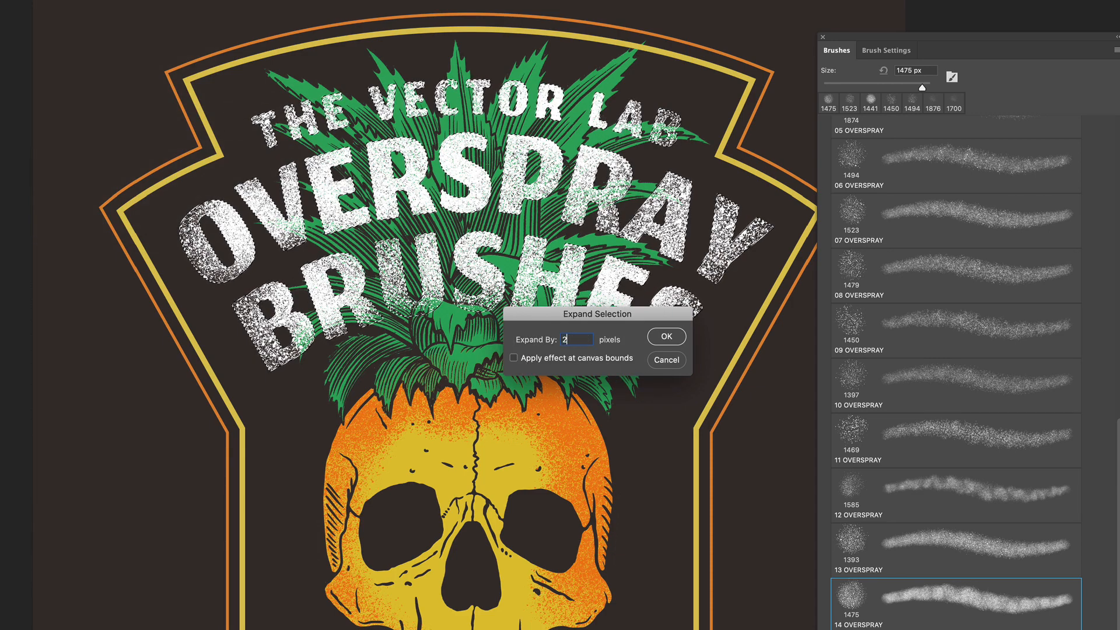
click(665, 336)
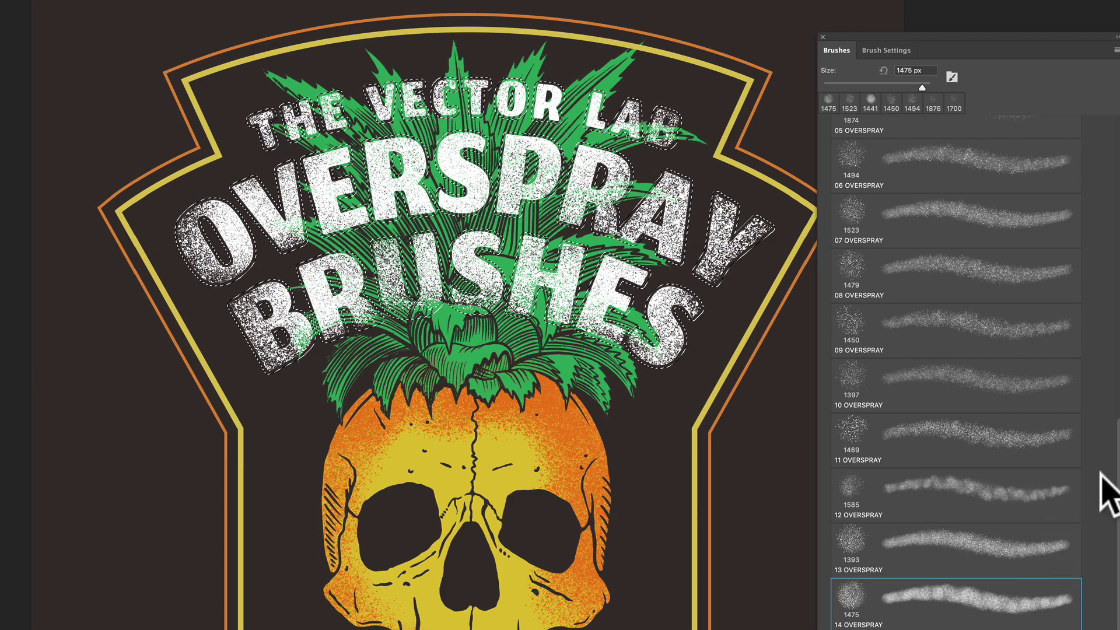
- Spray the FOR PHOTOSHOP lettering using the 03 OVERSPRAY brush
scroll(up, 3)
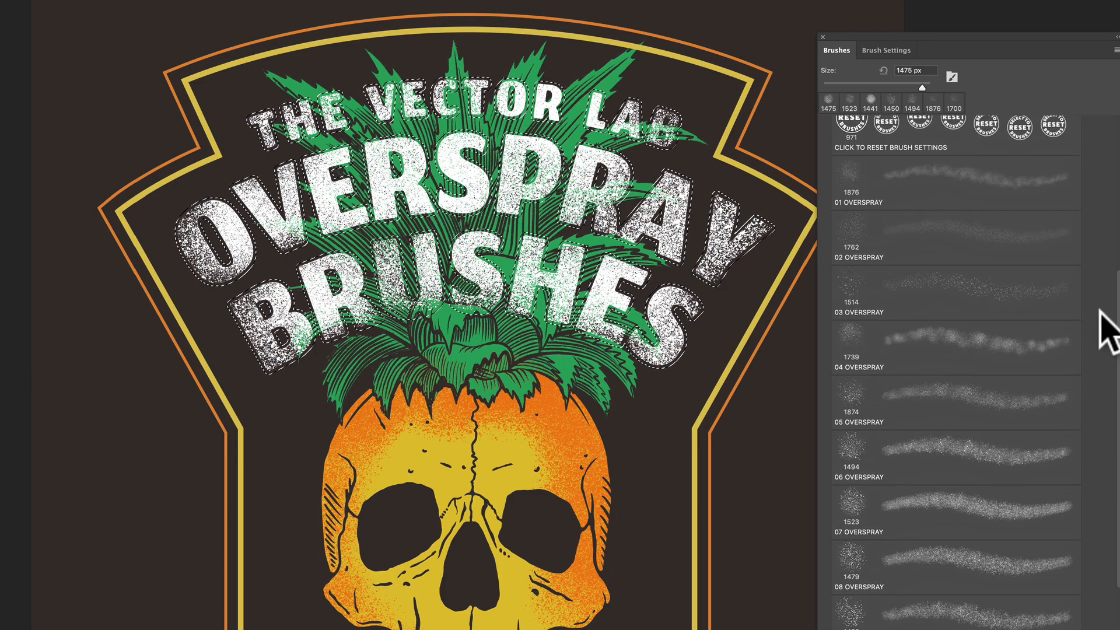
click(953, 350)
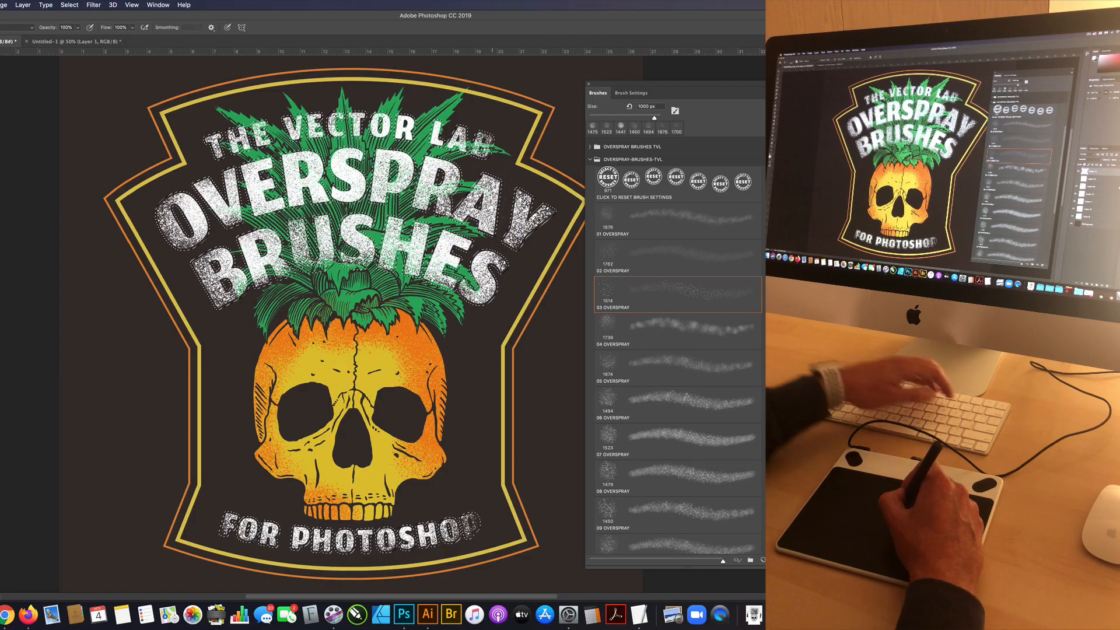
click(131, 6)
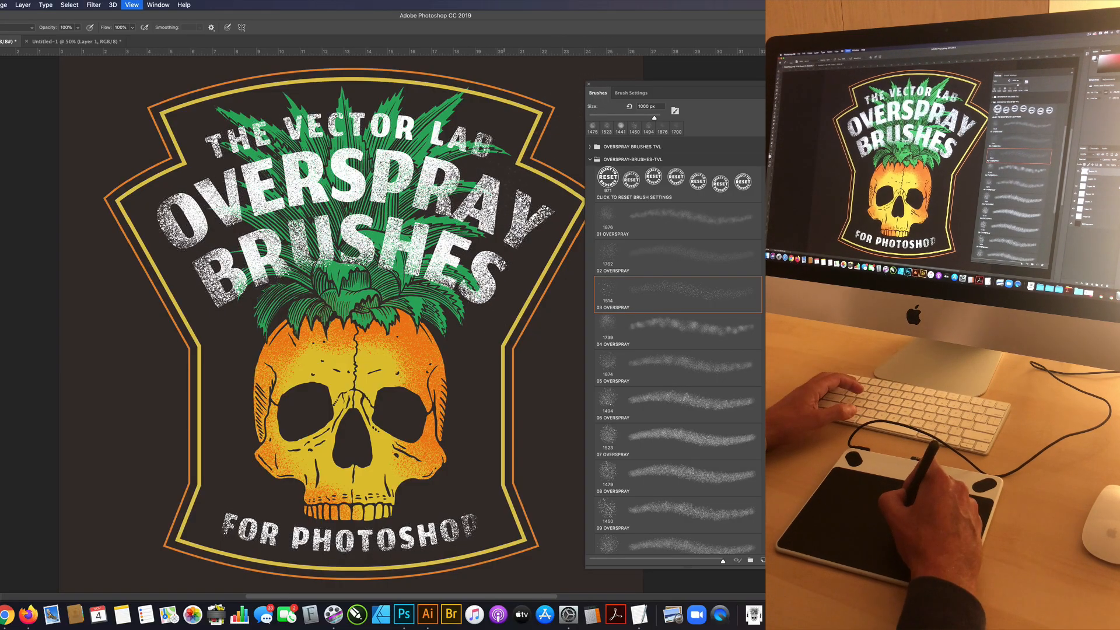